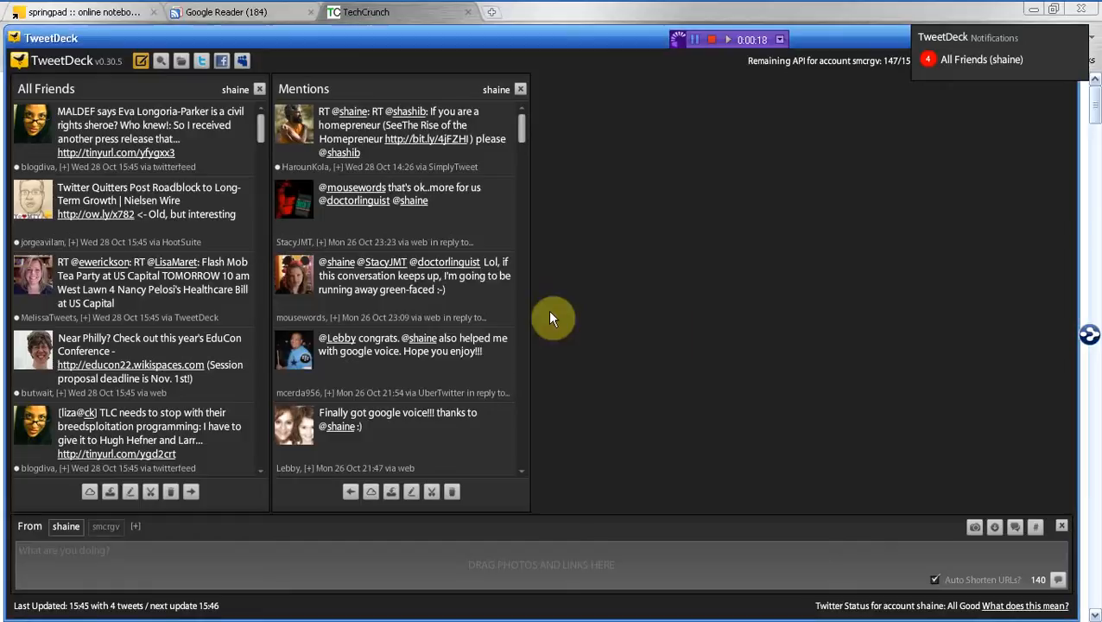
{"action": "mouse_move", "coordinate": [276, 55]}
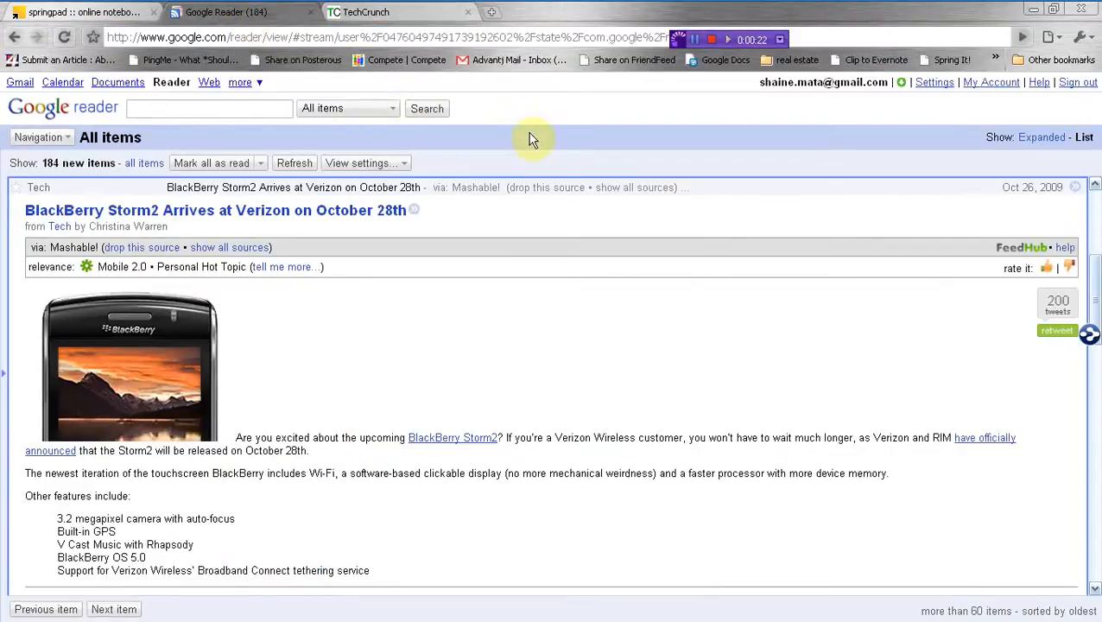
{"action": "mouse_move", "coordinate": [504, 238]}
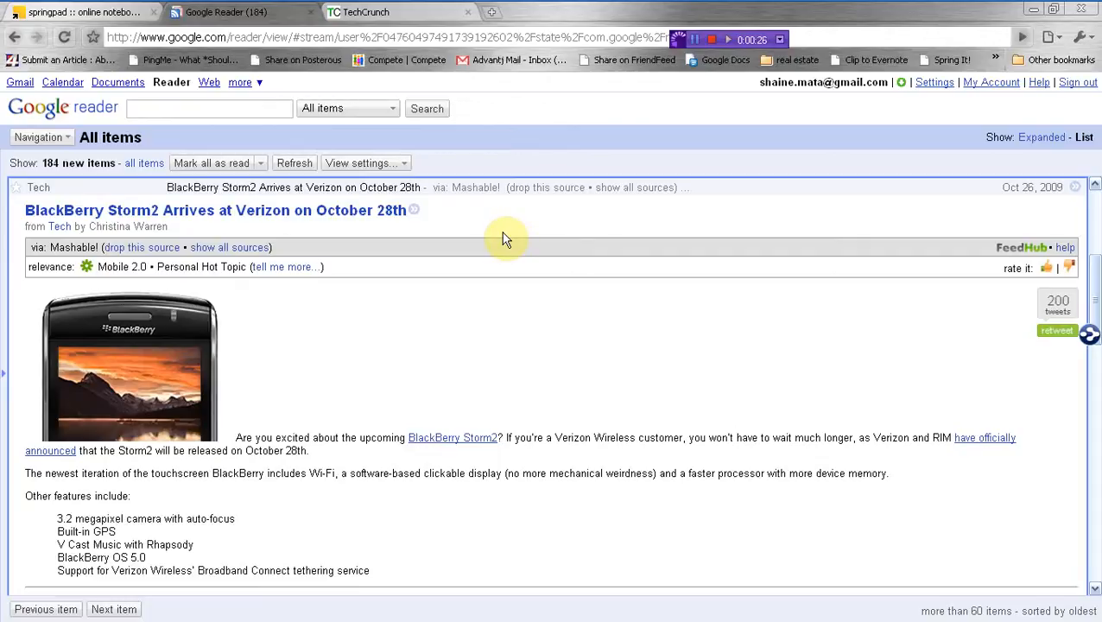
{"action": "mouse_move", "coordinate": [286, 307]}
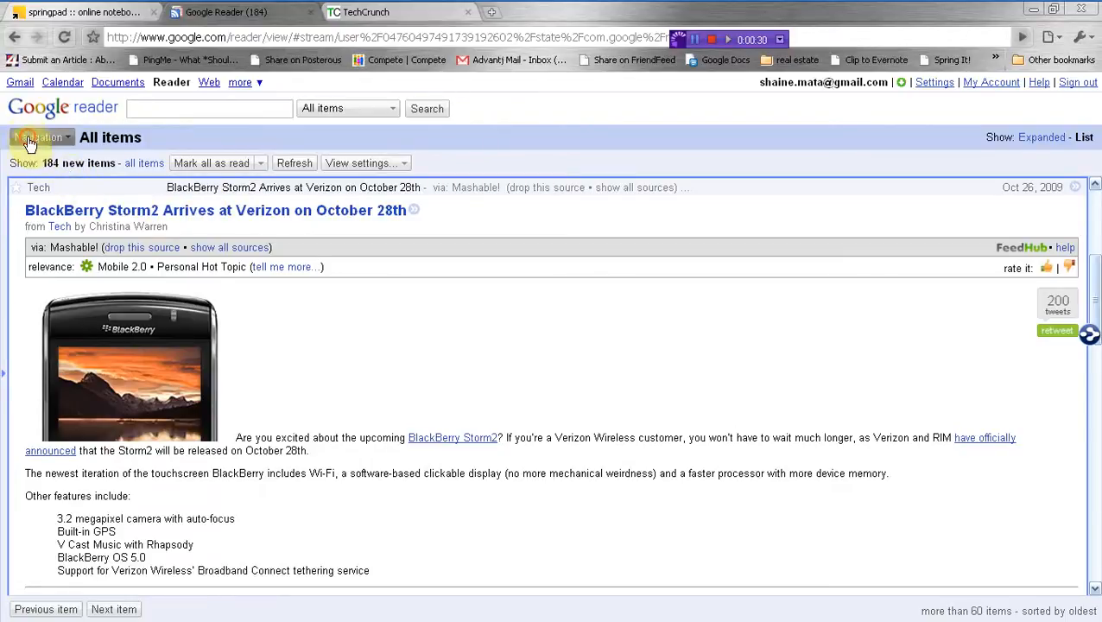
Step: Go to the Home overview via Navigation, then view the Google Voice Blog feed's latest post
{"action": "left_click", "coordinate": [38, 139]}
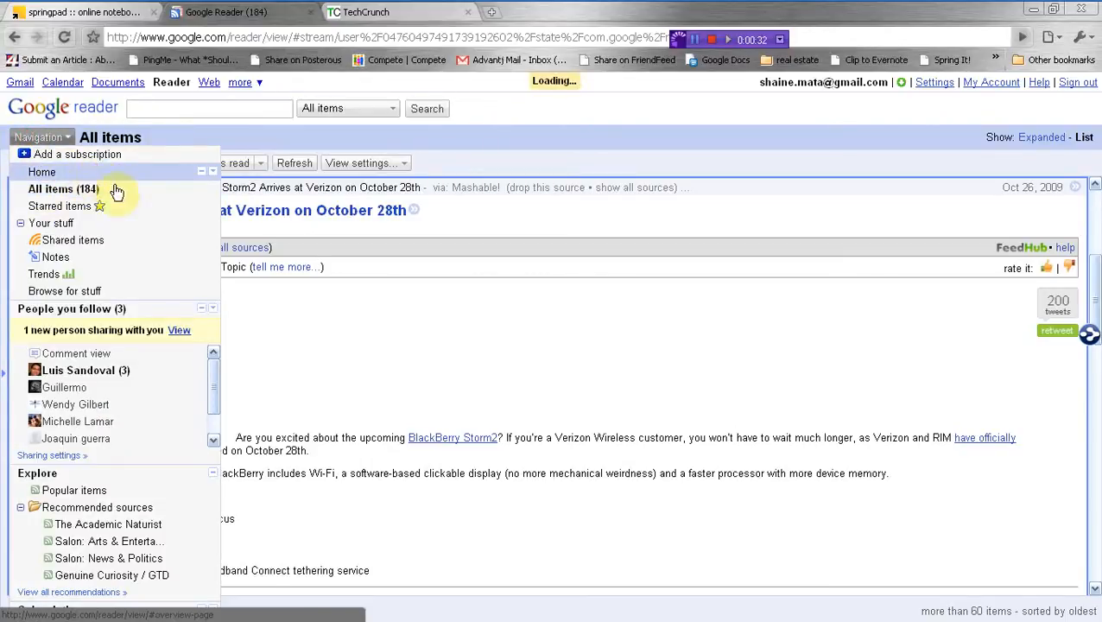
{"action": "left_click", "coordinate": [41, 173]}
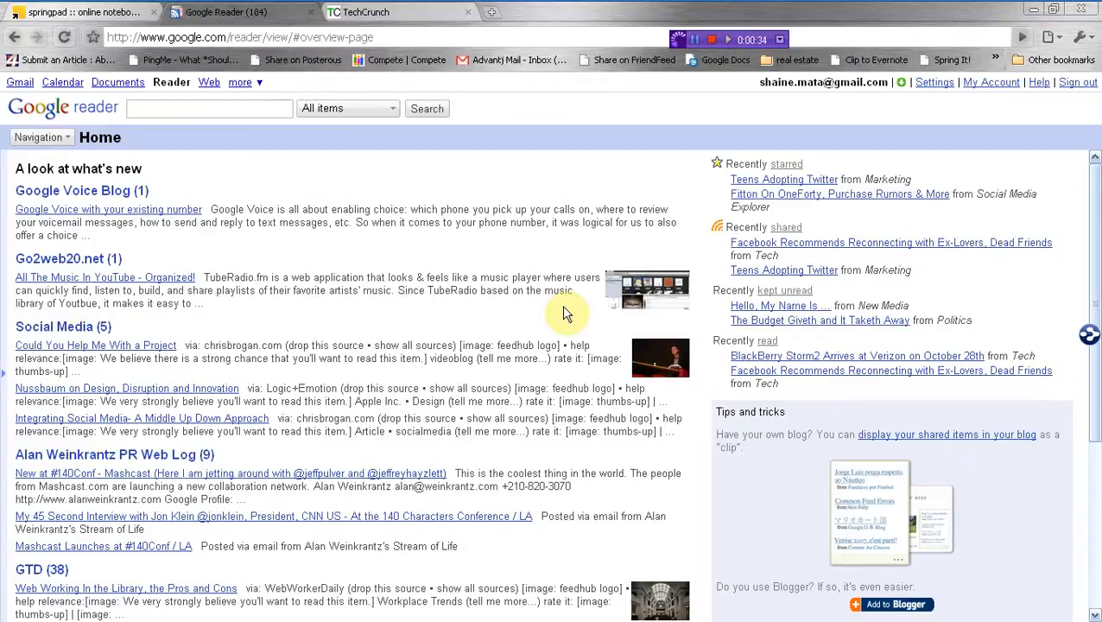
{"action": "mouse_move", "coordinate": [618, 173]}
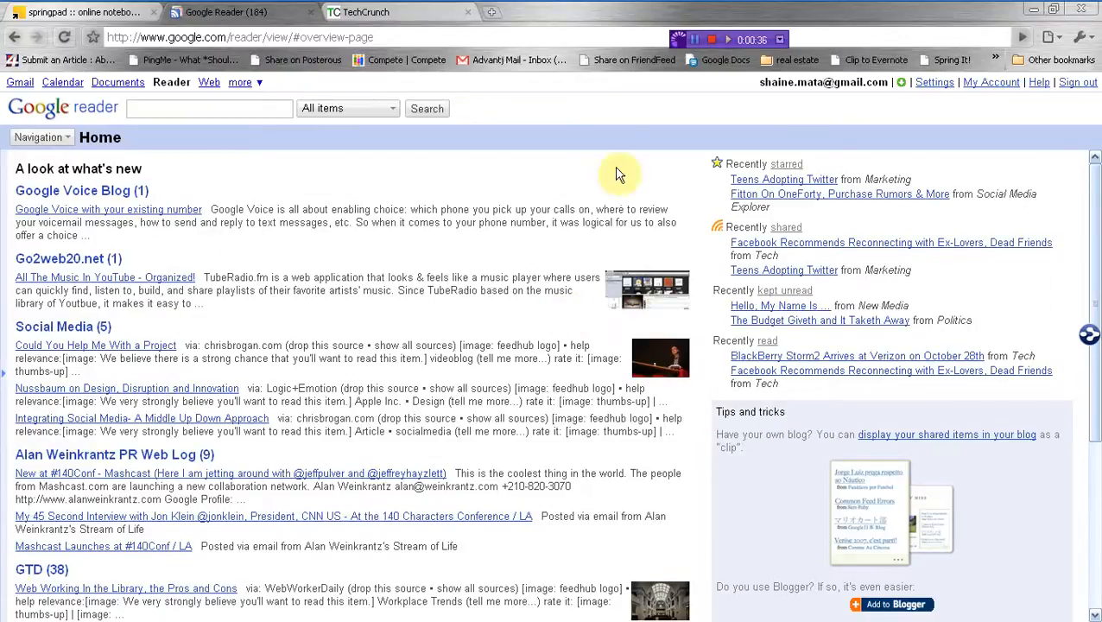
{"action": "mouse_move", "coordinate": [17, 138]}
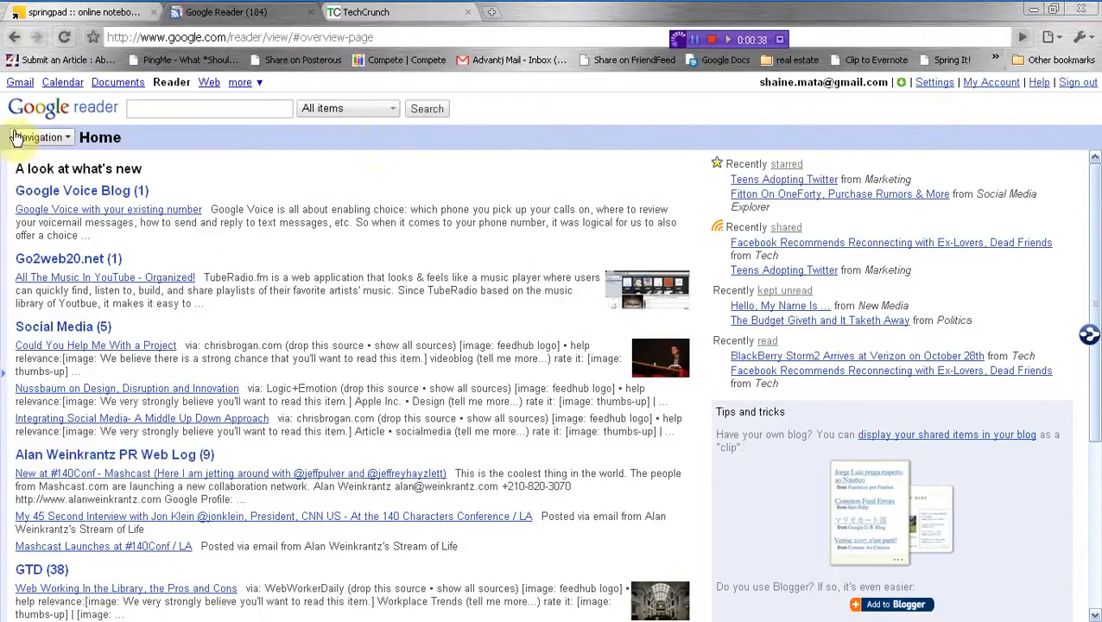
{"action": "left_click", "coordinate": [38, 138]}
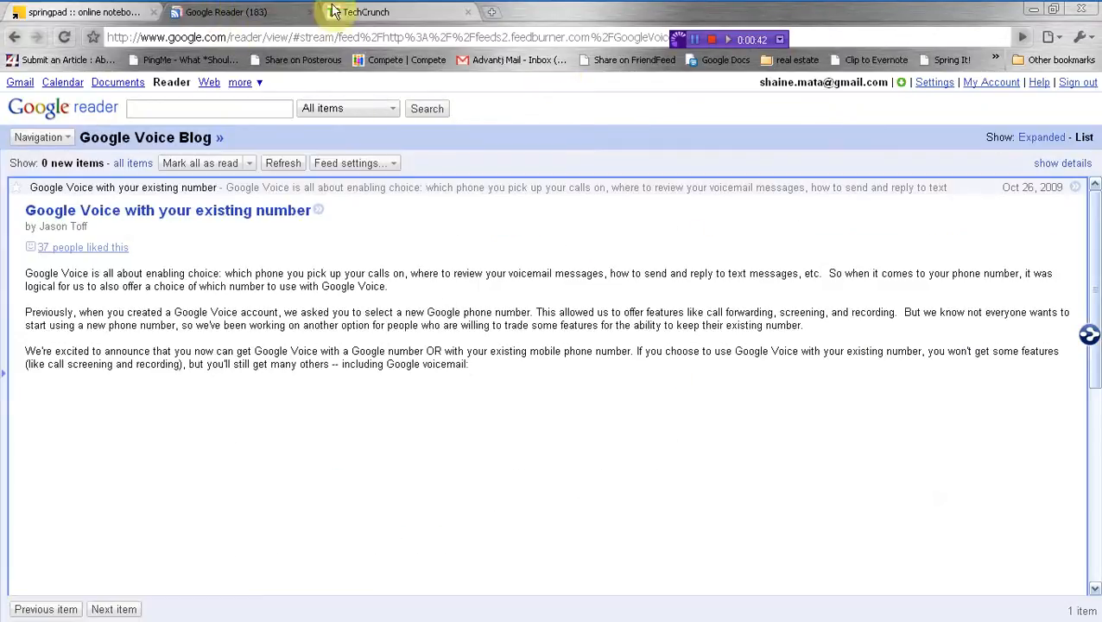
Step: From the TechCrunch site reach its FeedBurner RSS page, grab the feed address, and return to Google Reader
{"action": "left_click", "coordinate": [371, 10]}
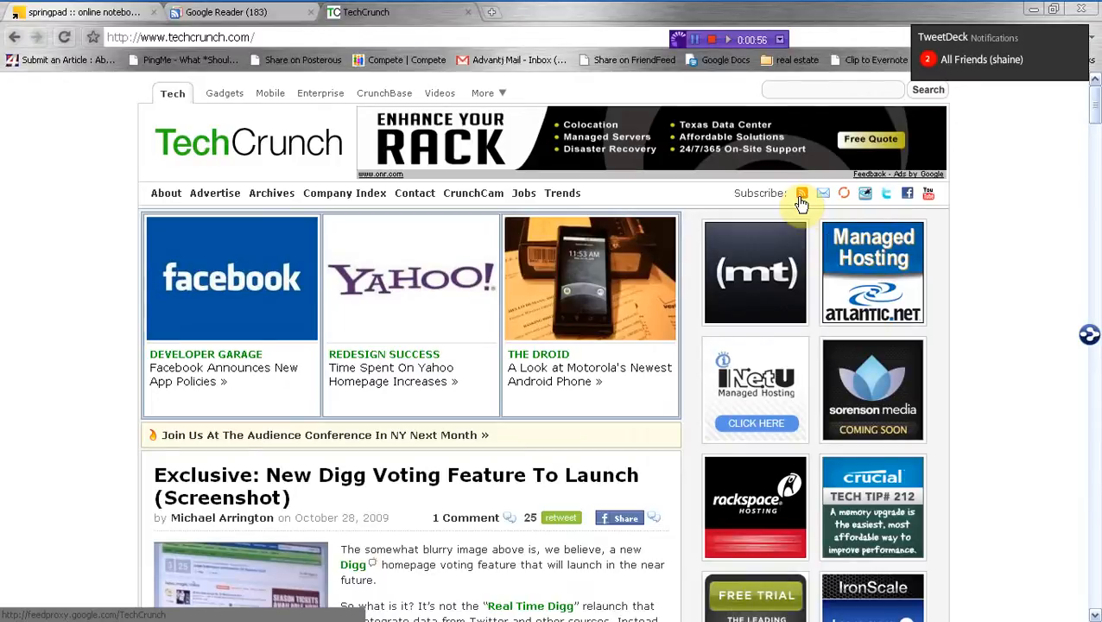
{"action": "left_click", "coordinate": [801, 194]}
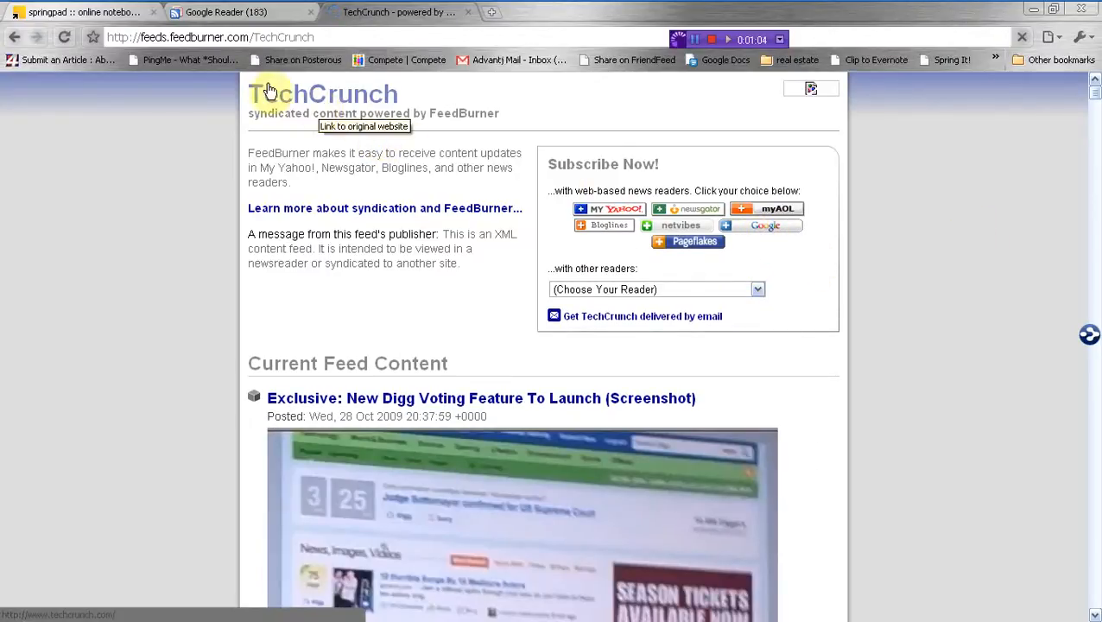
{"action": "left_click", "coordinate": [211, 36]}
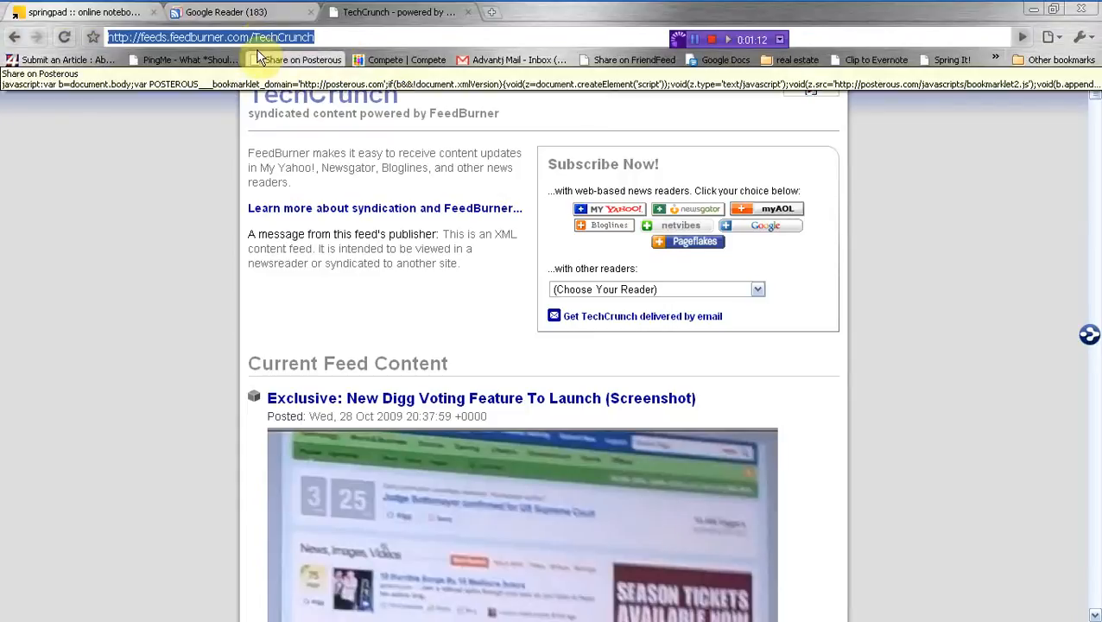
{"action": "left_click", "coordinate": [215, 12]}
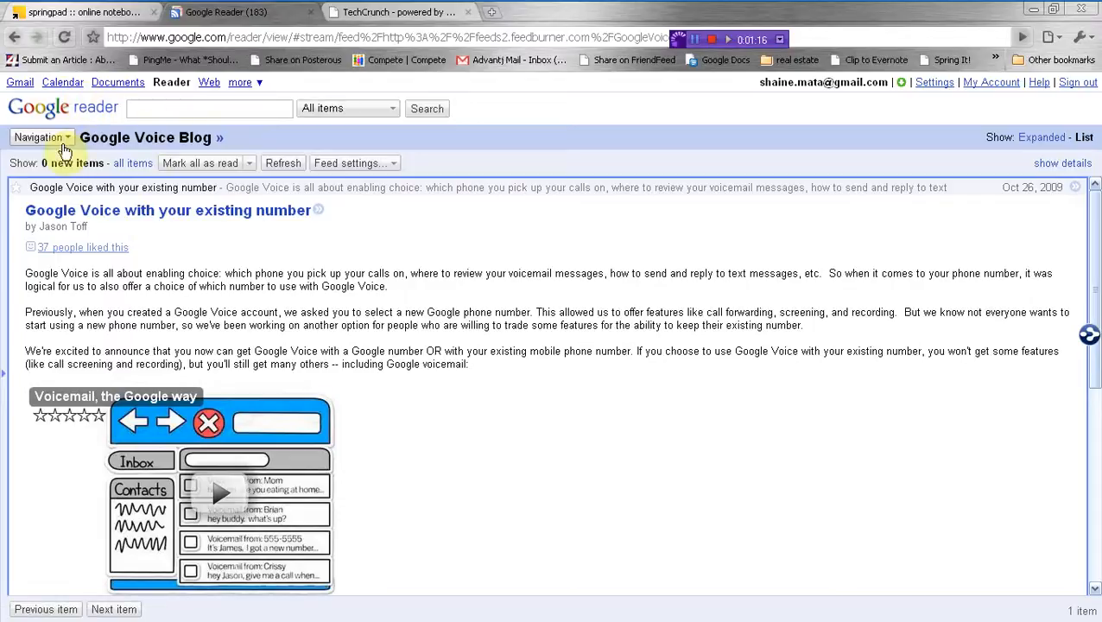
{"action": "left_click", "coordinate": [38, 138]}
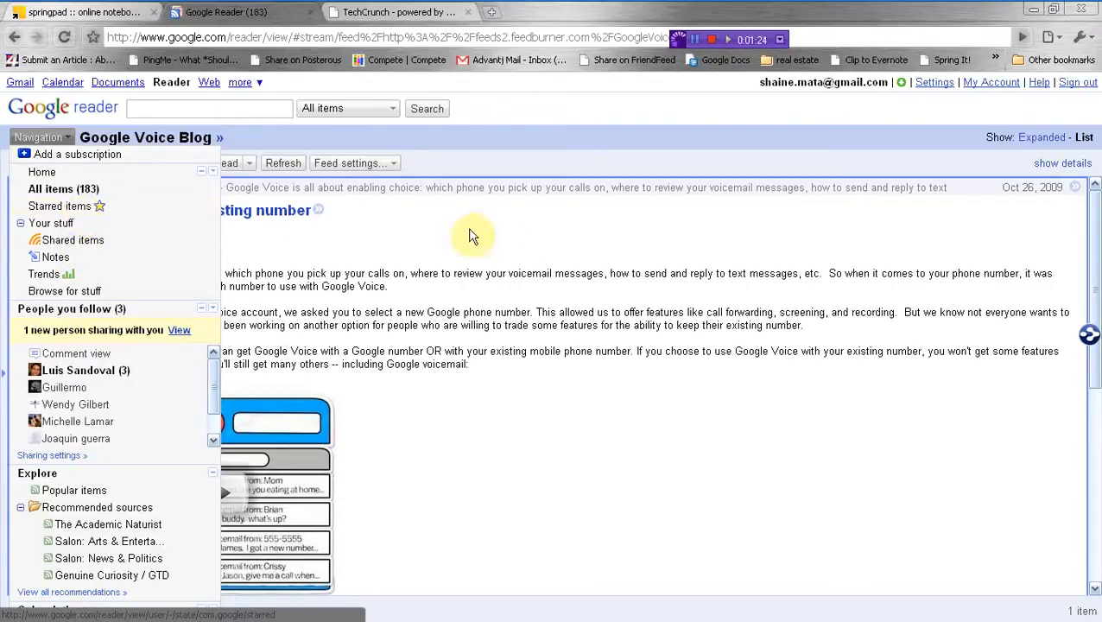
{"action": "left_click", "coordinate": [76, 154]}
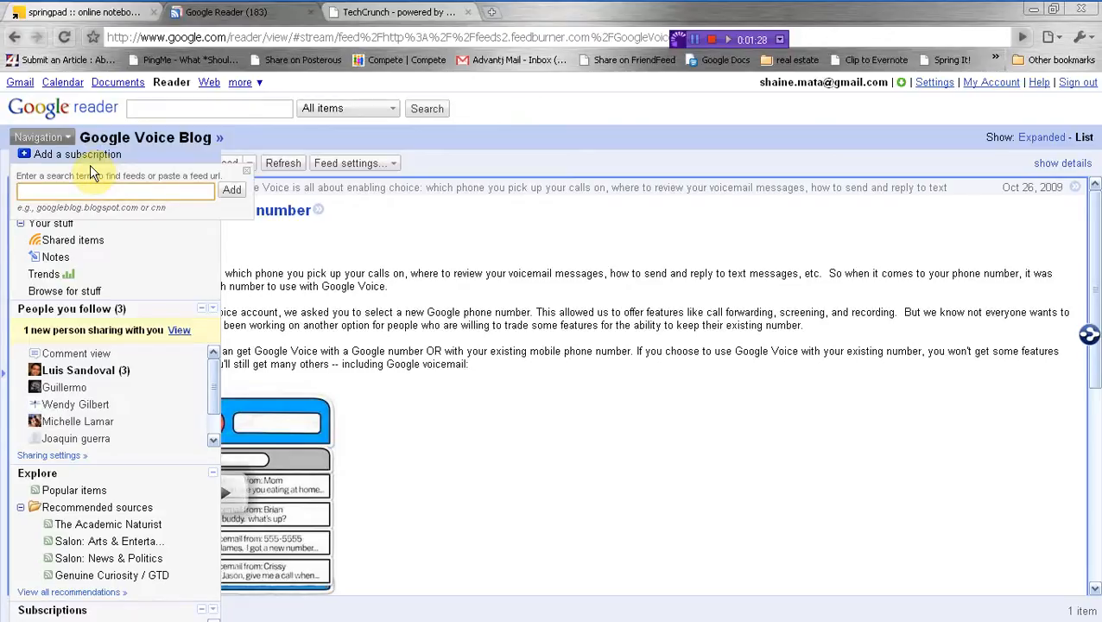
{"action": "type", "text": "http://feeds.feedburner.com/TechCrunch"}
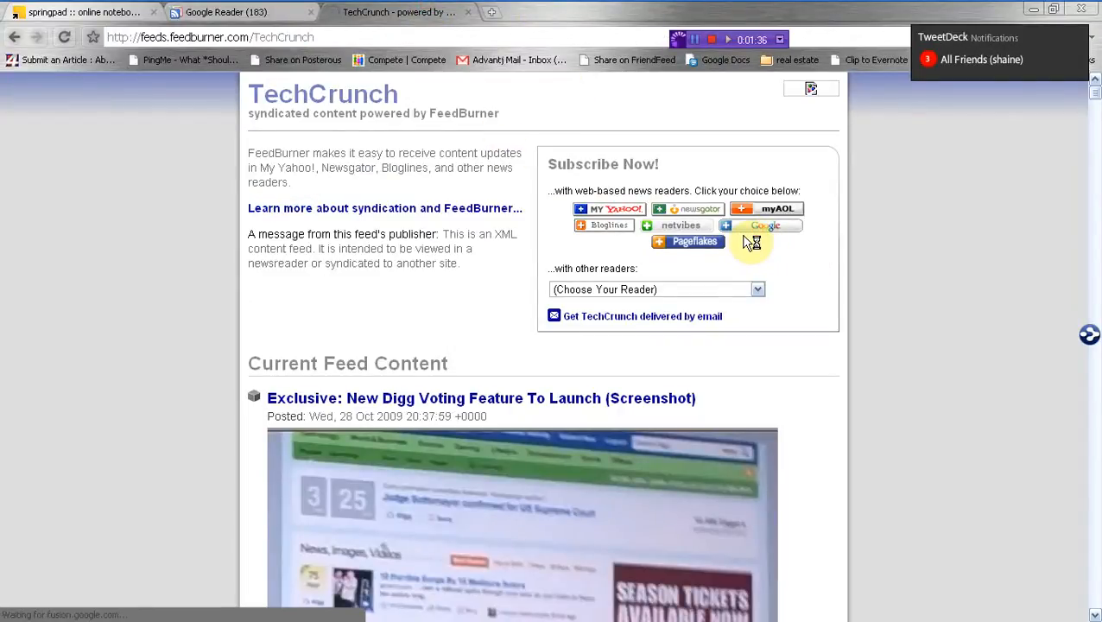
Step: On the FeedBurner page choose Google and add the TechCrunch feed to Google Reader
{"action": "left_click", "coordinate": [762, 225]}
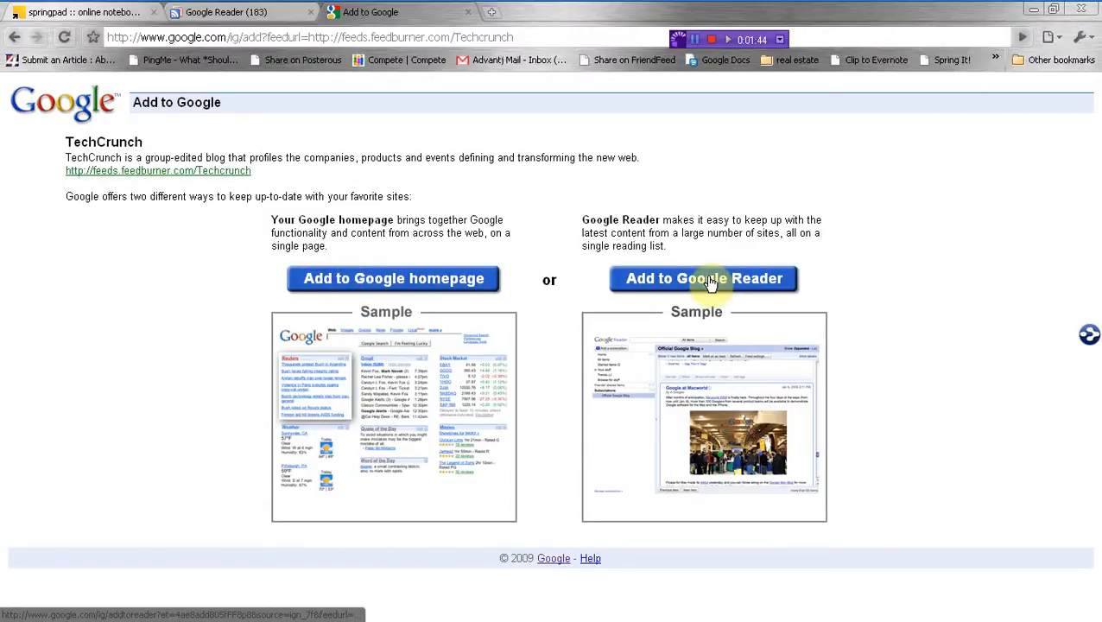
{"action": "left_click", "coordinate": [703, 278]}
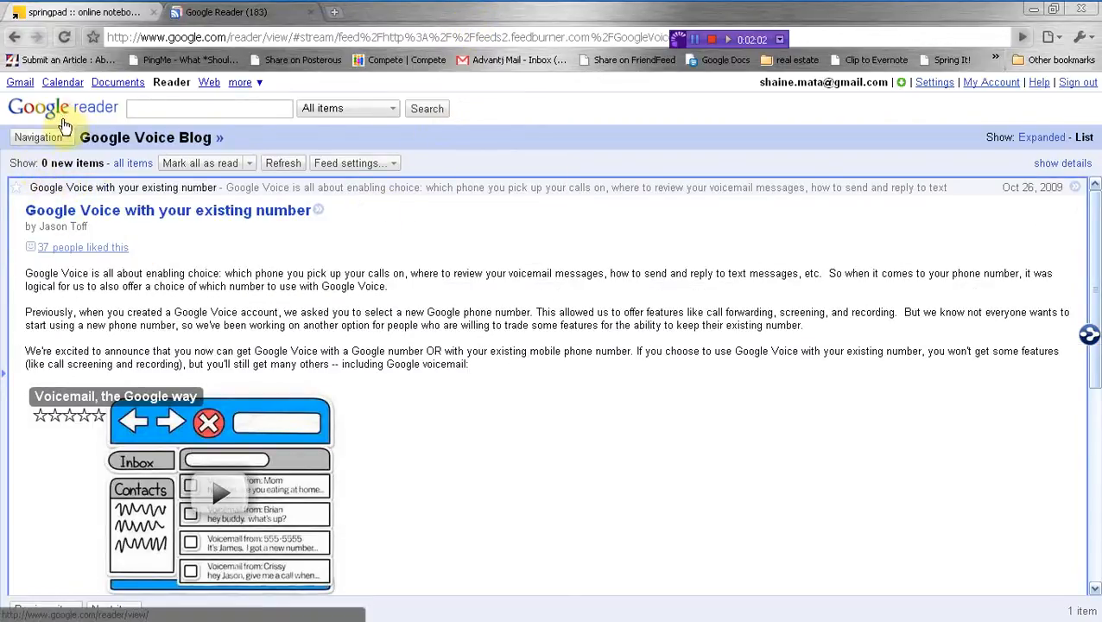
Step: Show All items and read the Google Social Search Goes Live post down to its comments
{"action": "left_click", "coordinate": [38, 138]}
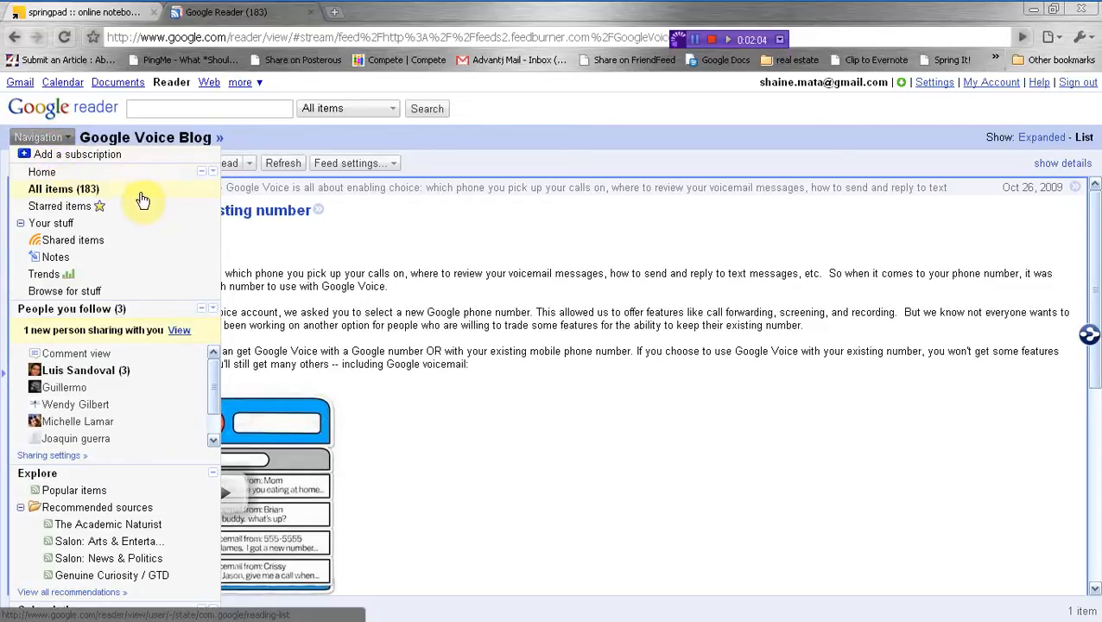
{"action": "left_click", "coordinate": [62, 189]}
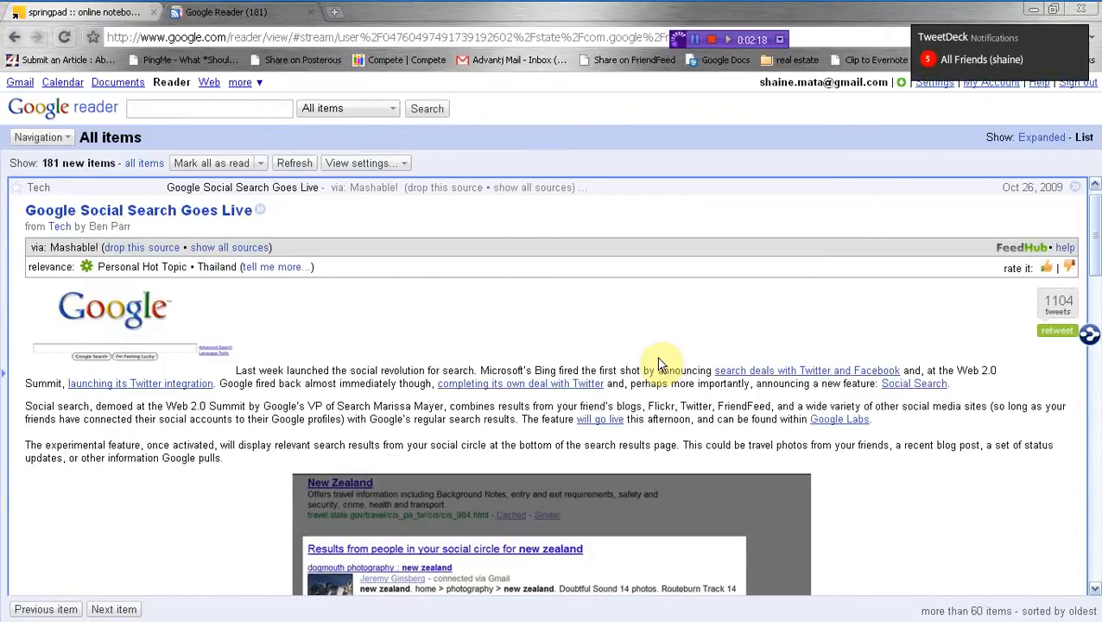
{"action": "mouse_move", "coordinate": [673, 377]}
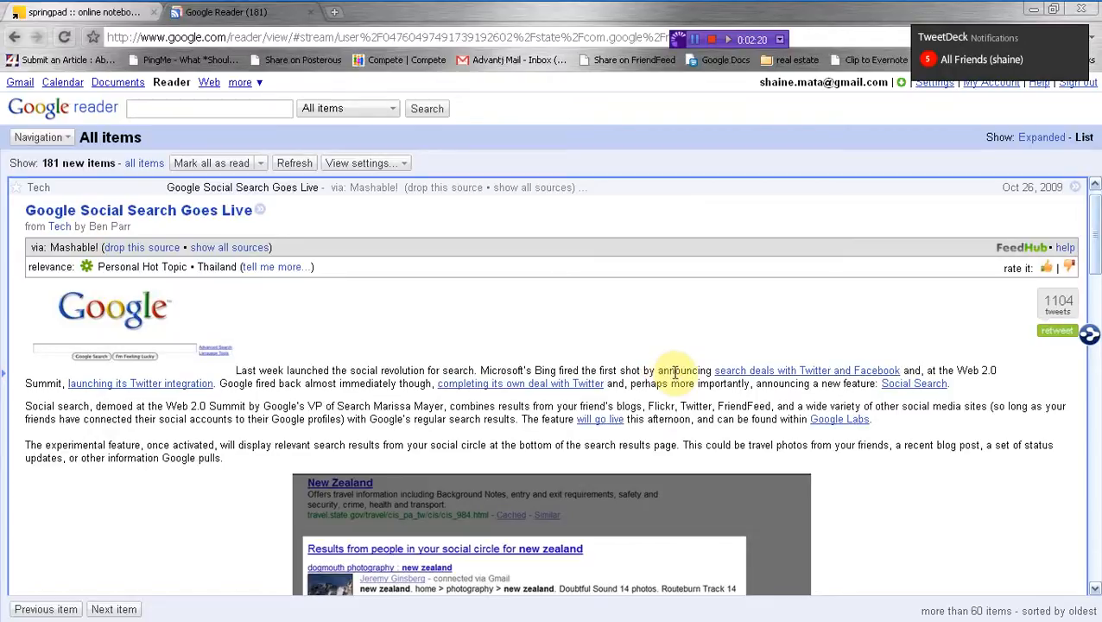
{"action": "mouse_move", "coordinate": [422, 302]}
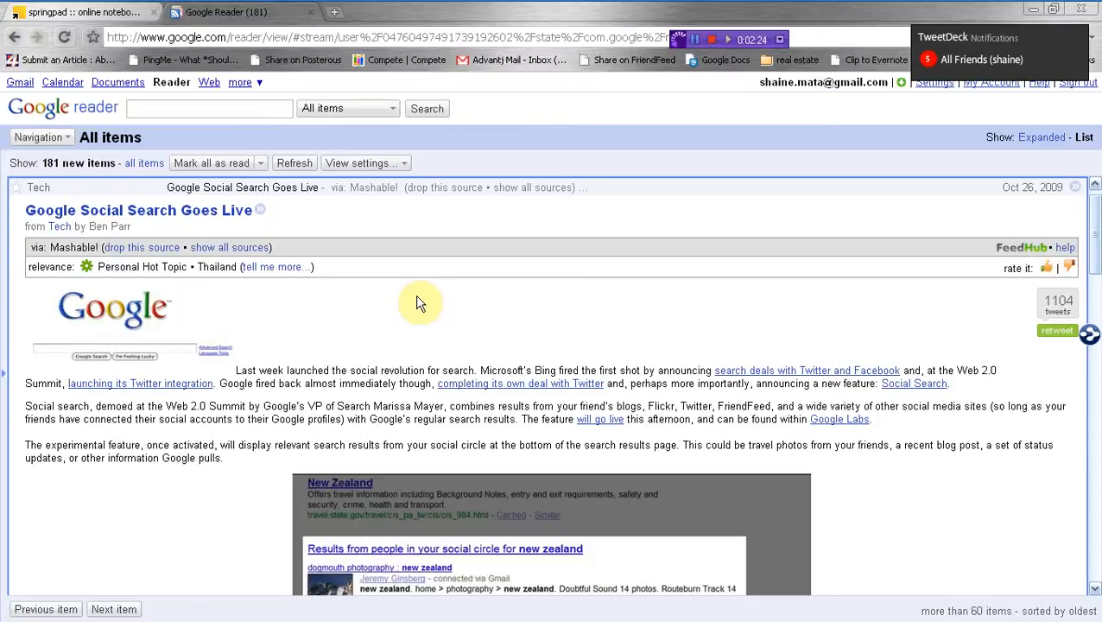
{"action": "scroll", "scroll_direction": "down", "scroll_amount": 3}
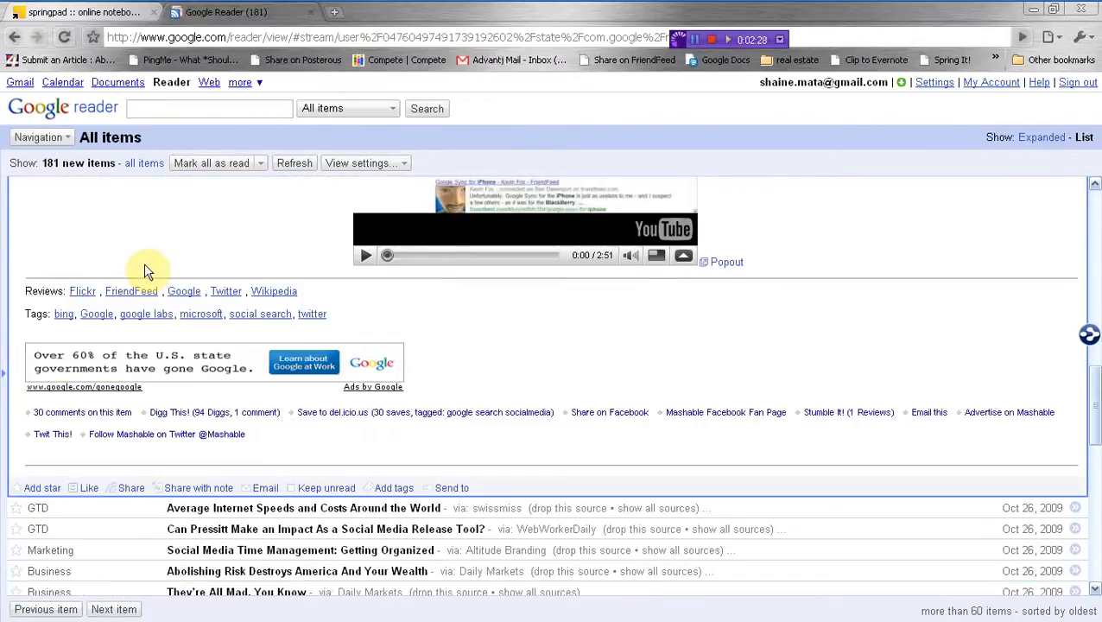
{"action": "scroll", "scroll_direction": "down", "scroll_amount": 3}
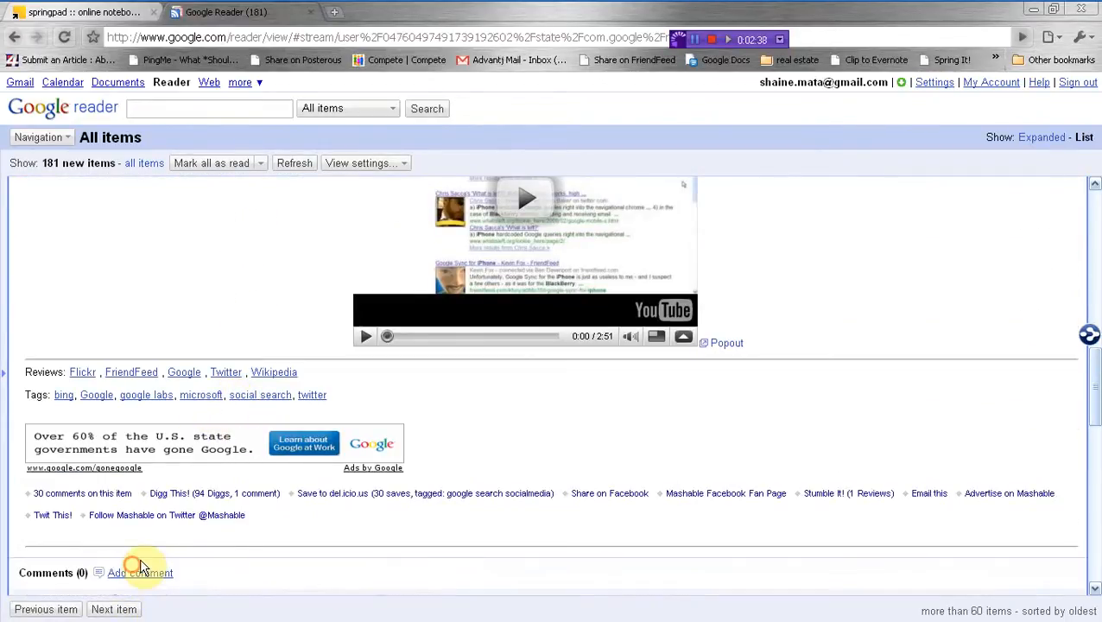
Step: In Settings review the Send To sharing-site checkboxes and Evernote link, then return to Preferences
{"action": "left_click", "coordinate": [933, 82]}
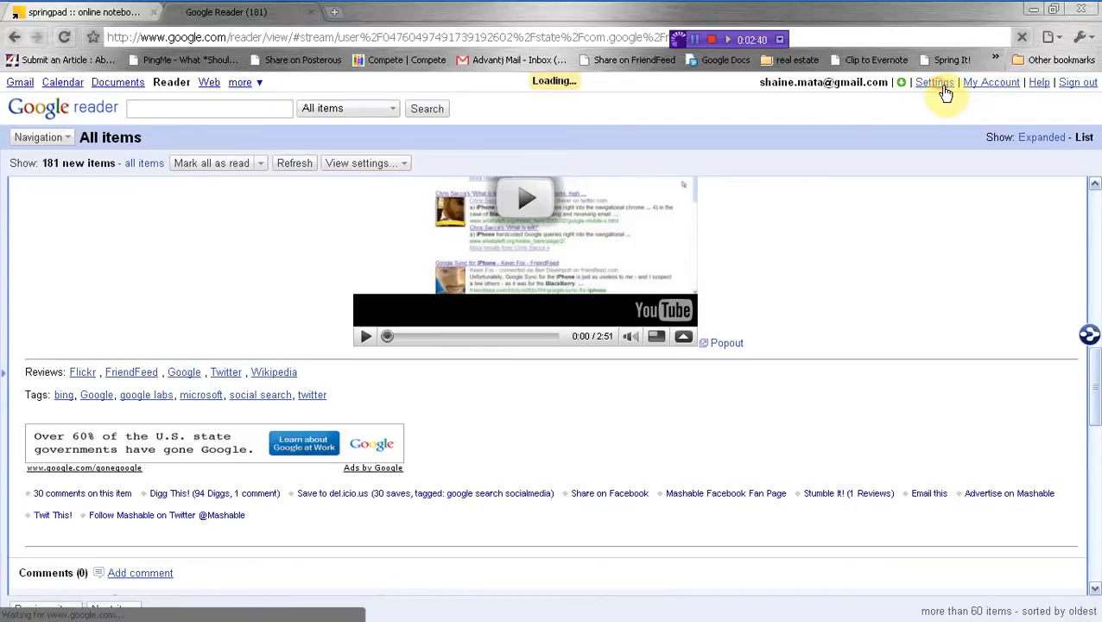
{"action": "left_click", "coordinate": [932, 82]}
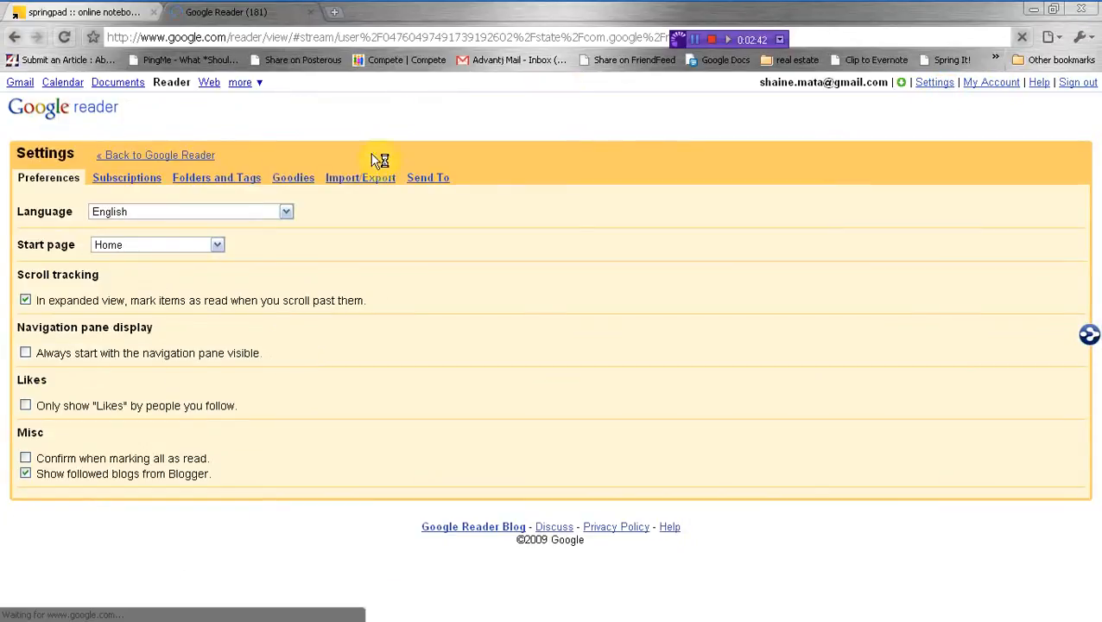
{"action": "left_click", "coordinate": [428, 176]}
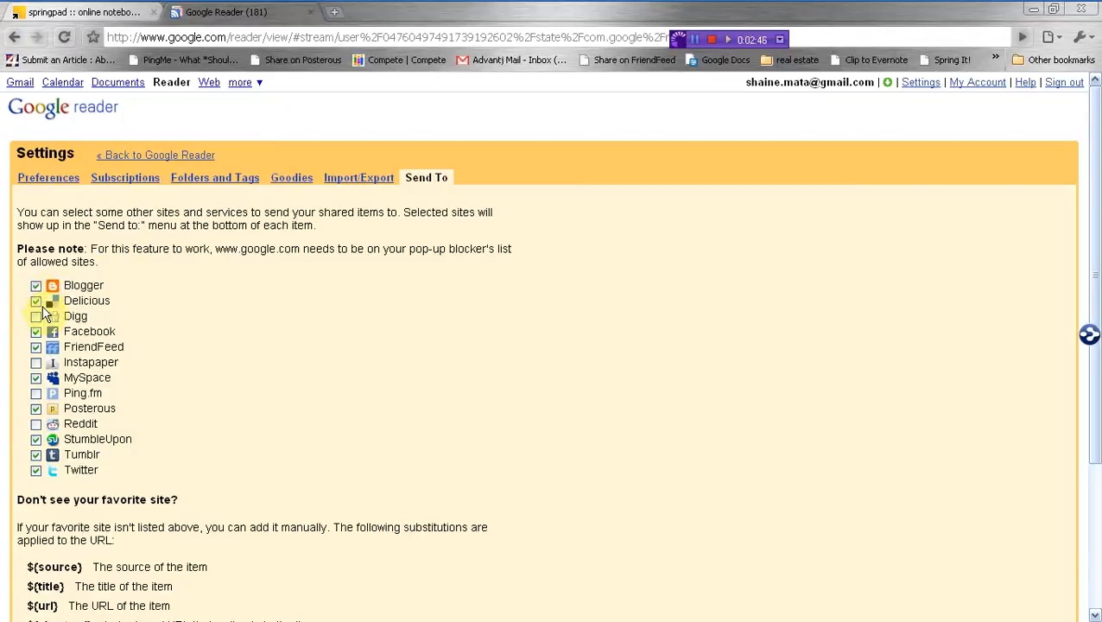
{"action": "scroll", "scroll_direction": "down", "scroll_amount": 3}
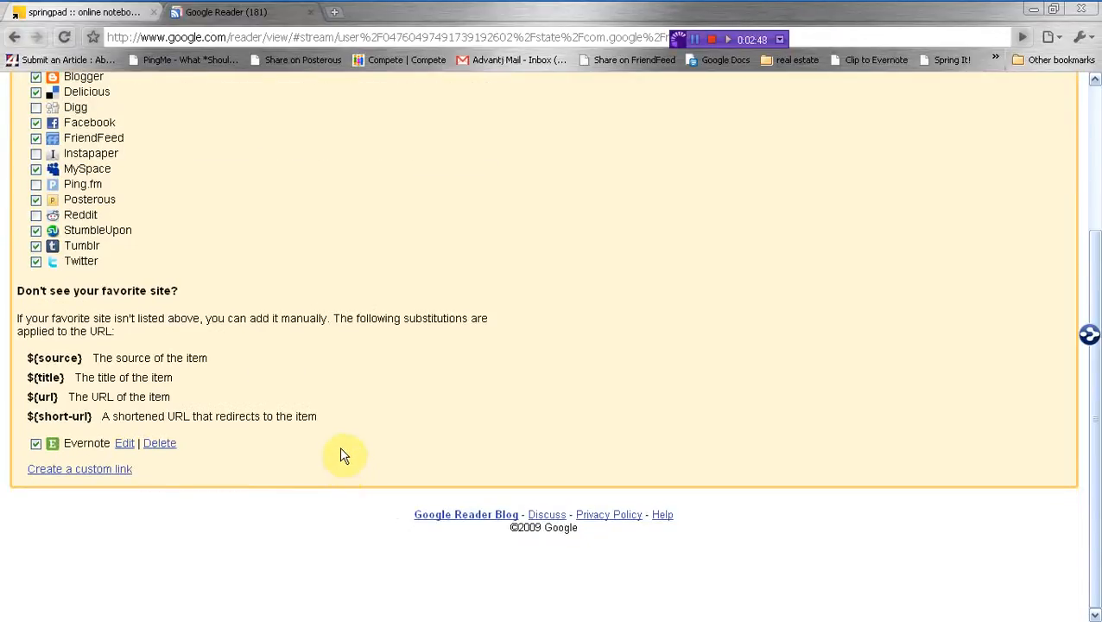
{"action": "scroll", "scroll_direction": "up", "scroll_amount": 3}
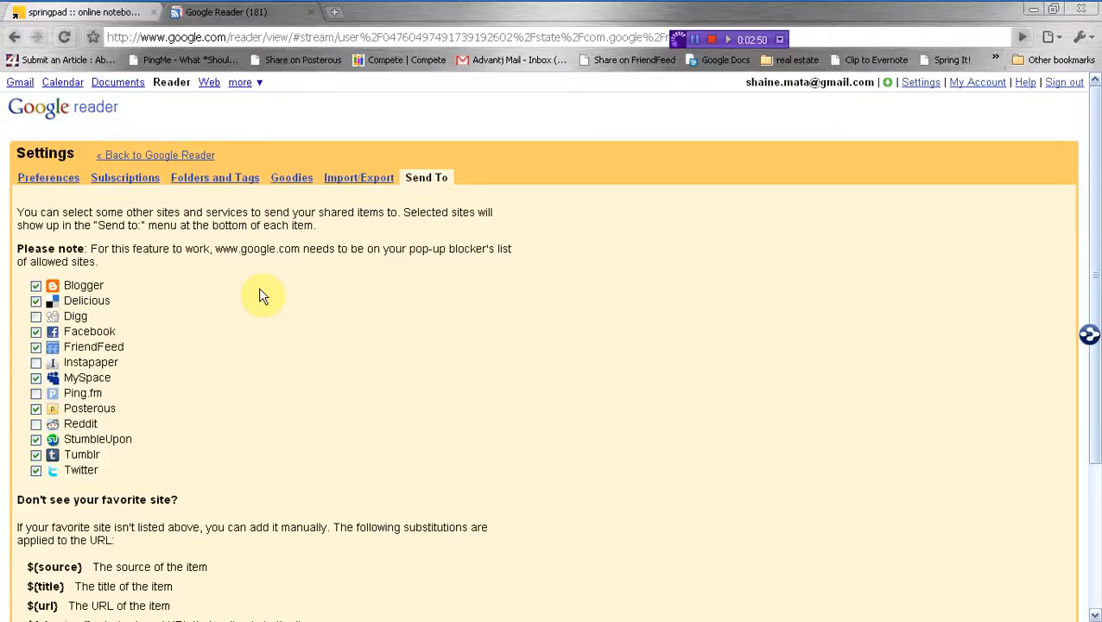
{"action": "mouse_move", "coordinate": [401, 163]}
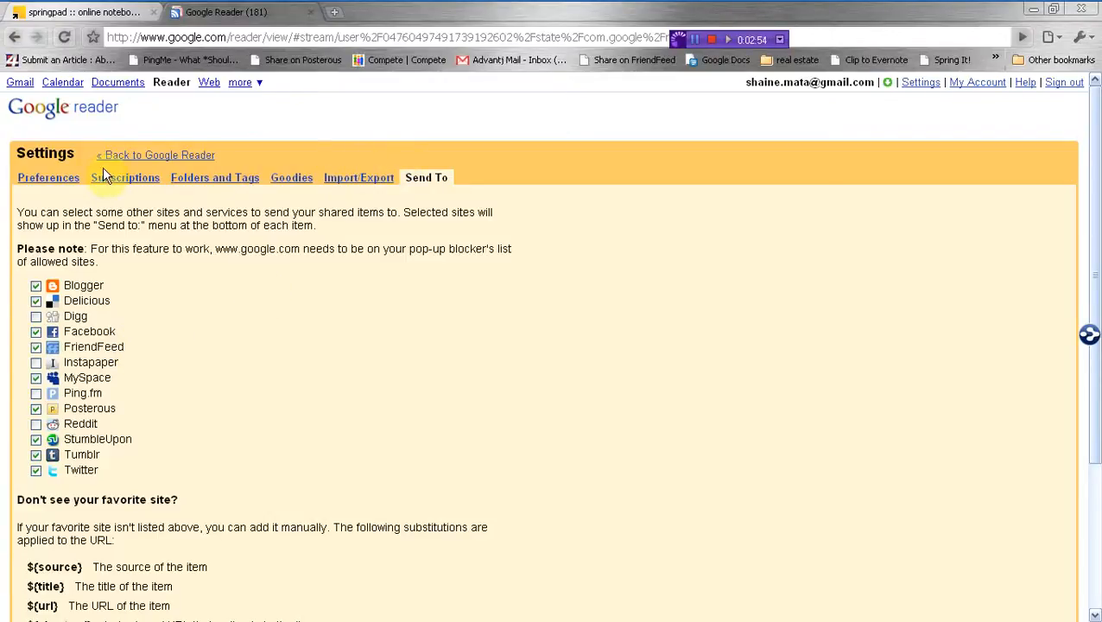
{"action": "left_click", "coordinate": [48, 176]}
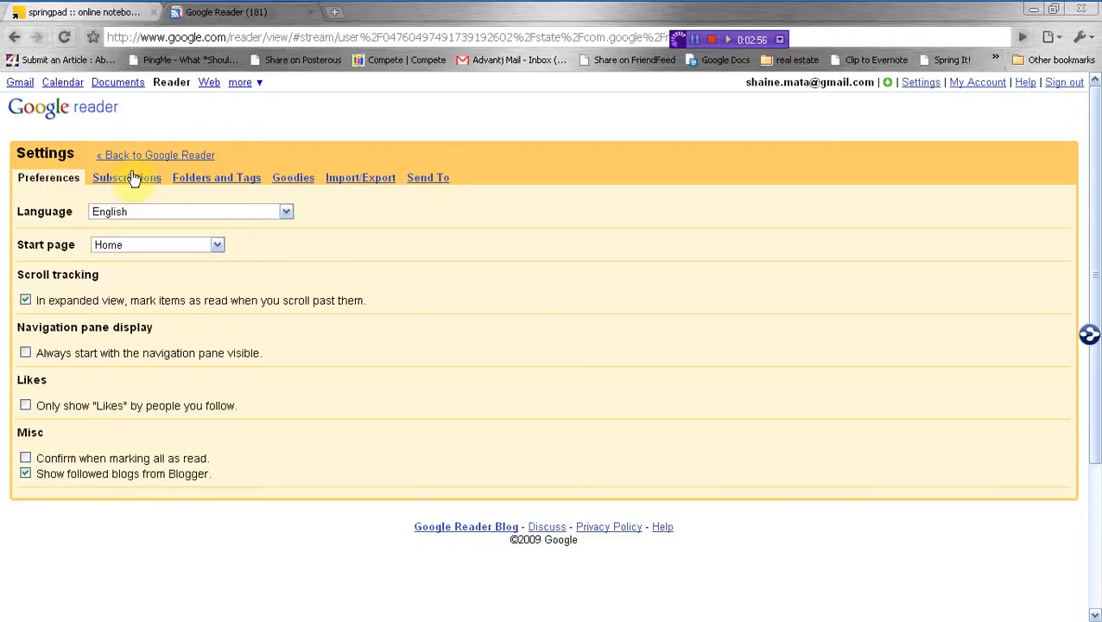
Step: Browse the Subscriptions, Goodies and Import/Export settings pages in turn
{"action": "left_click", "coordinate": [126, 176]}
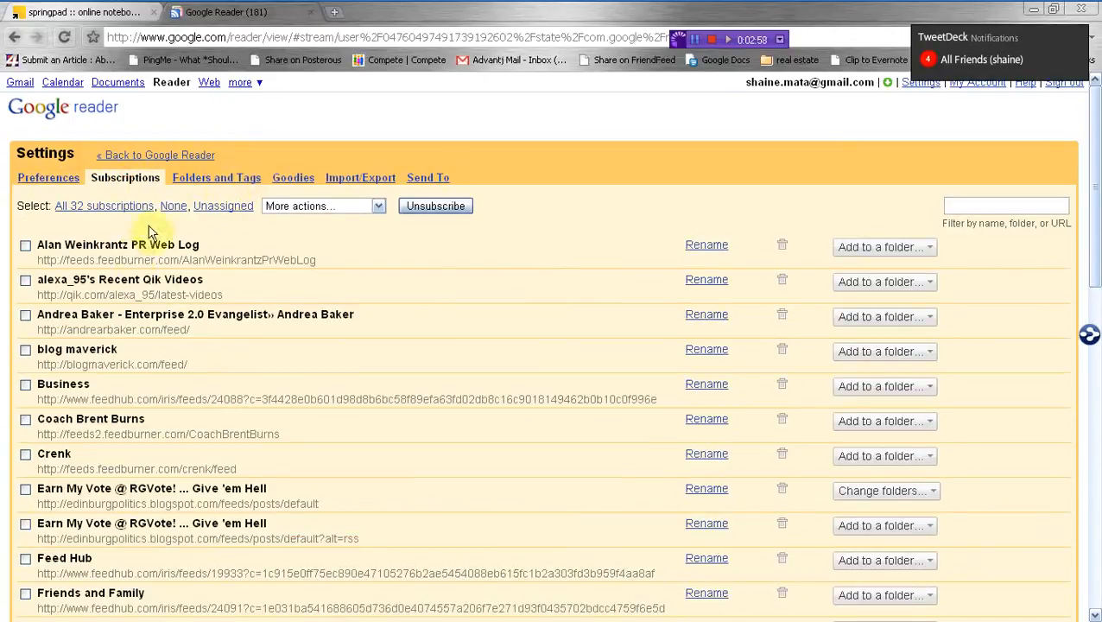
{"action": "scroll", "scroll_direction": "down", "scroll_amount": 3}
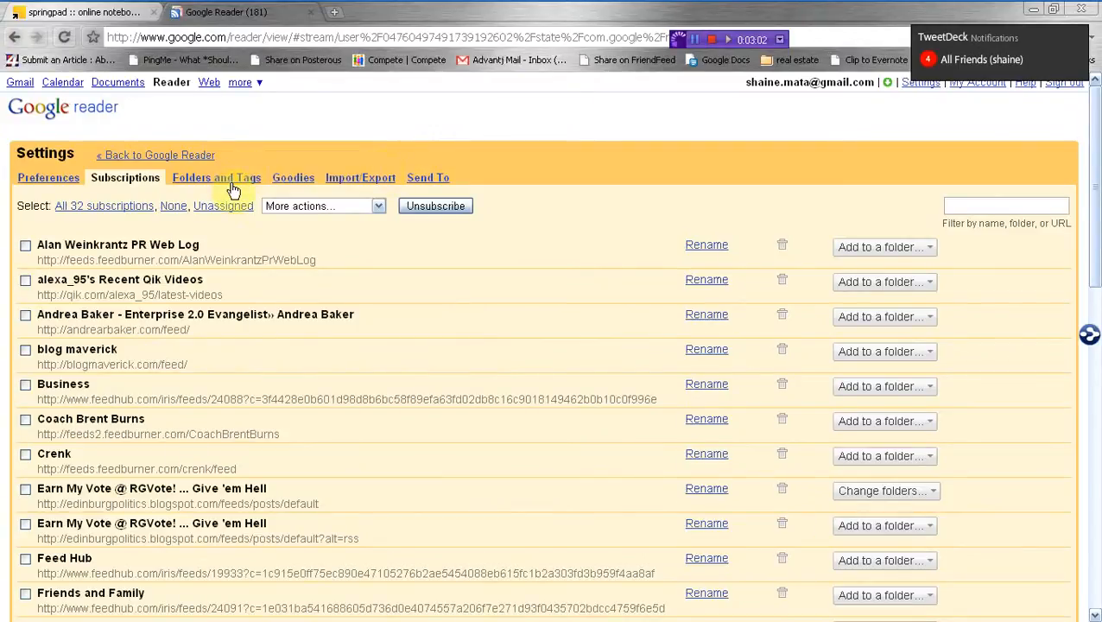
{"action": "left_click", "coordinate": [294, 176]}
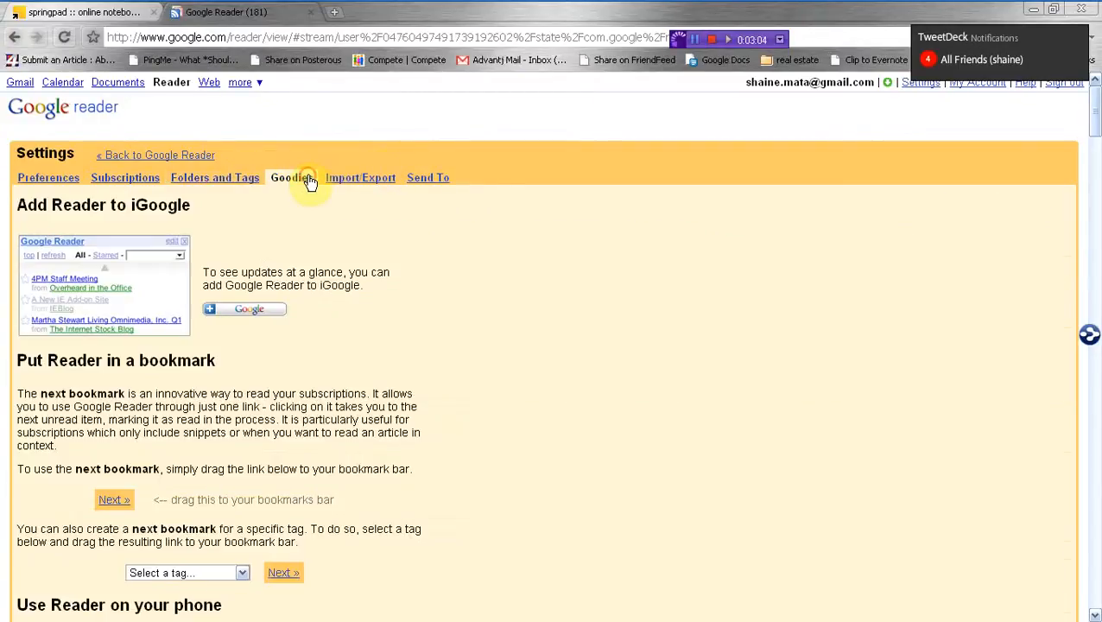
{"action": "scroll", "scroll_direction": "down", "scroll_amount": 3}
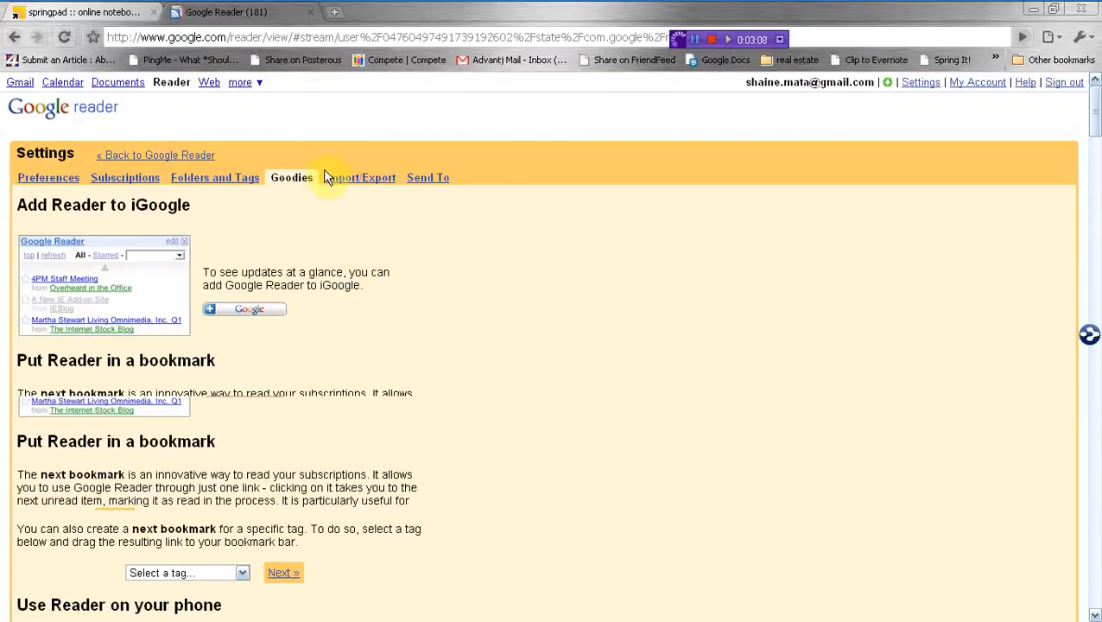
{"action": "left_click", "coordinate": [359, 176]}
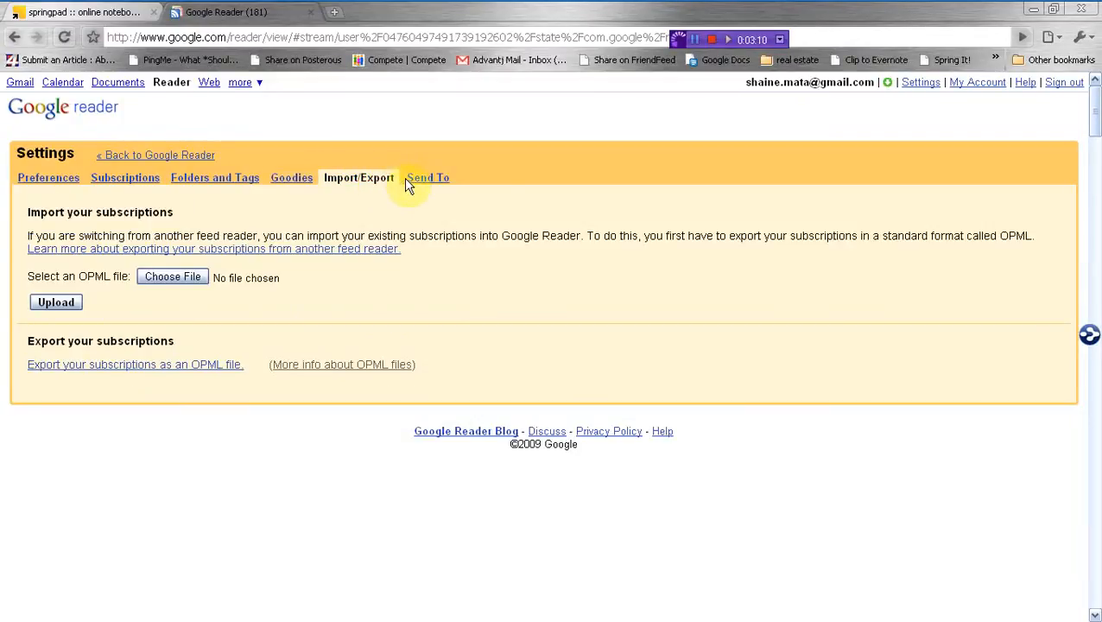
Step: Revisit the Send To sharing sites, then go back to the All items reading list
{"action": "left_click", "coordinate": [427, 176]}
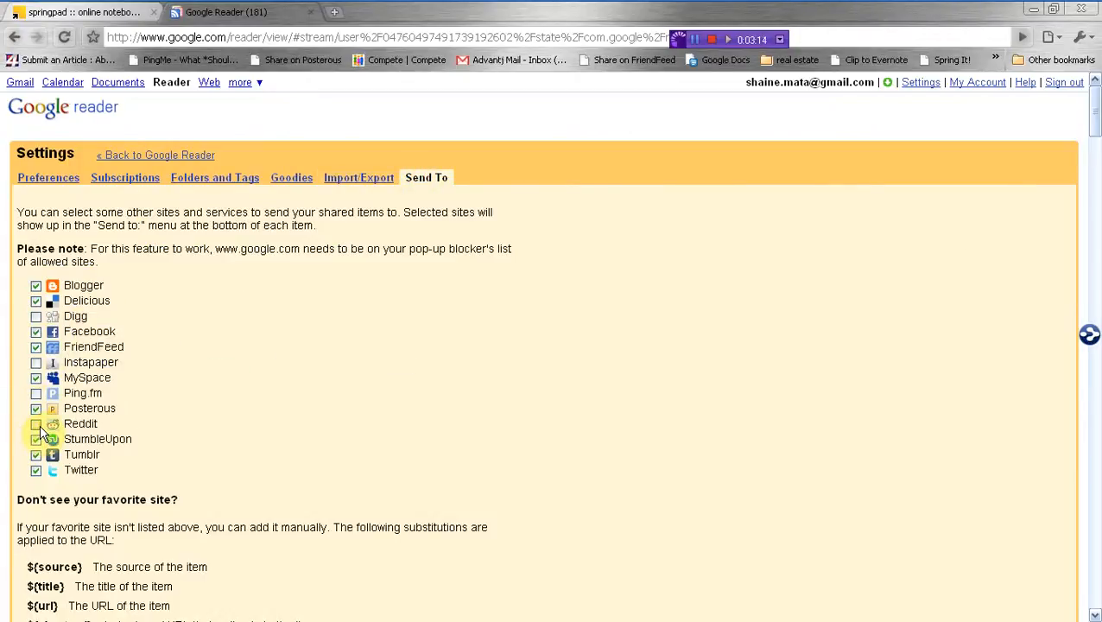
{"action": "left_click", "coordinate": [36, 438]}
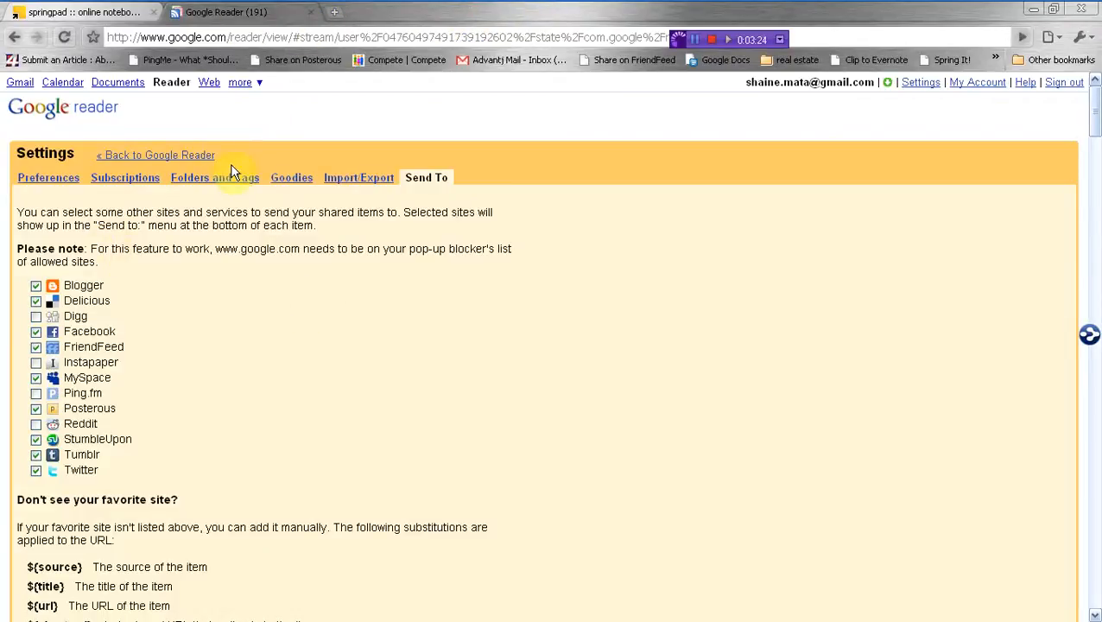
{"action": "left_click", "coordinate": [156, 155]}
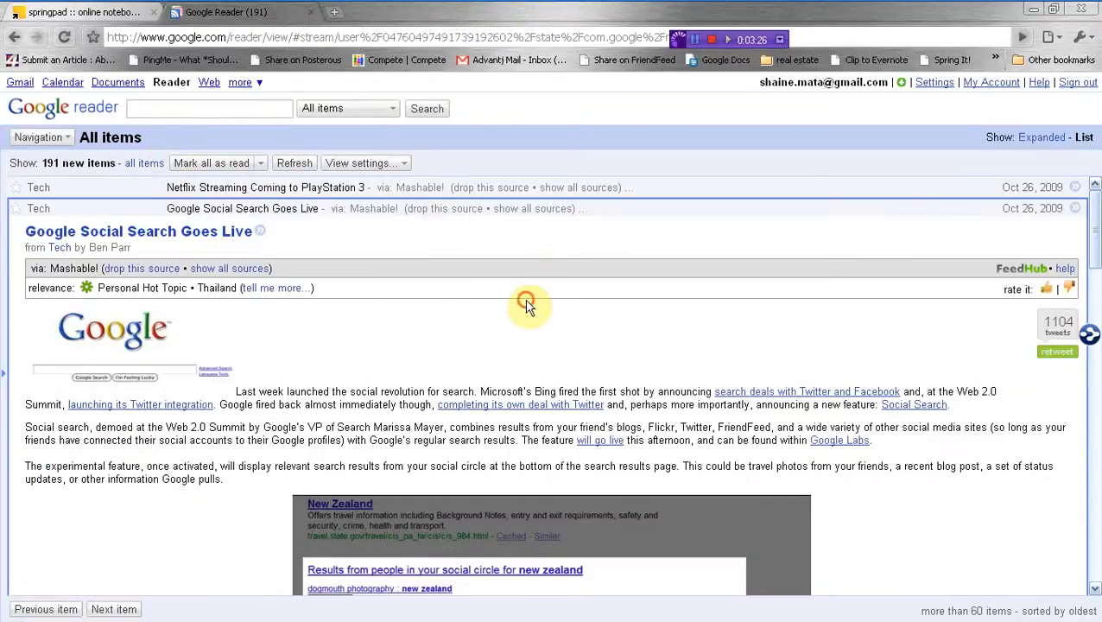
{"action": "scroll", "scroll_direction": "down", "scroll_amount": 3}
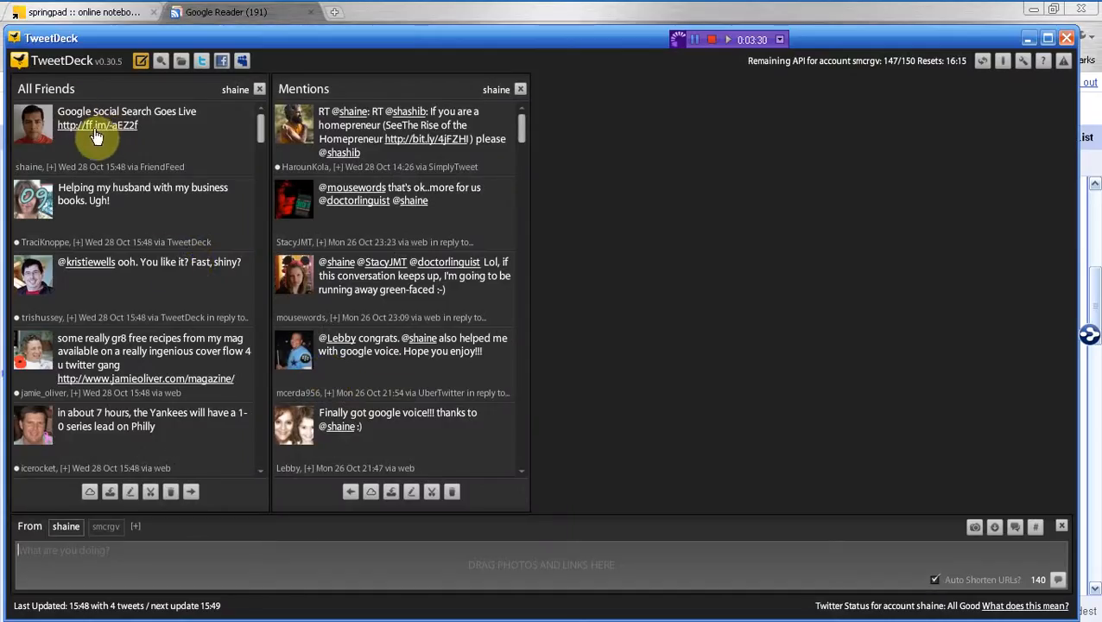
{"action": "mouse_move", "coordinate": [147, 192]}
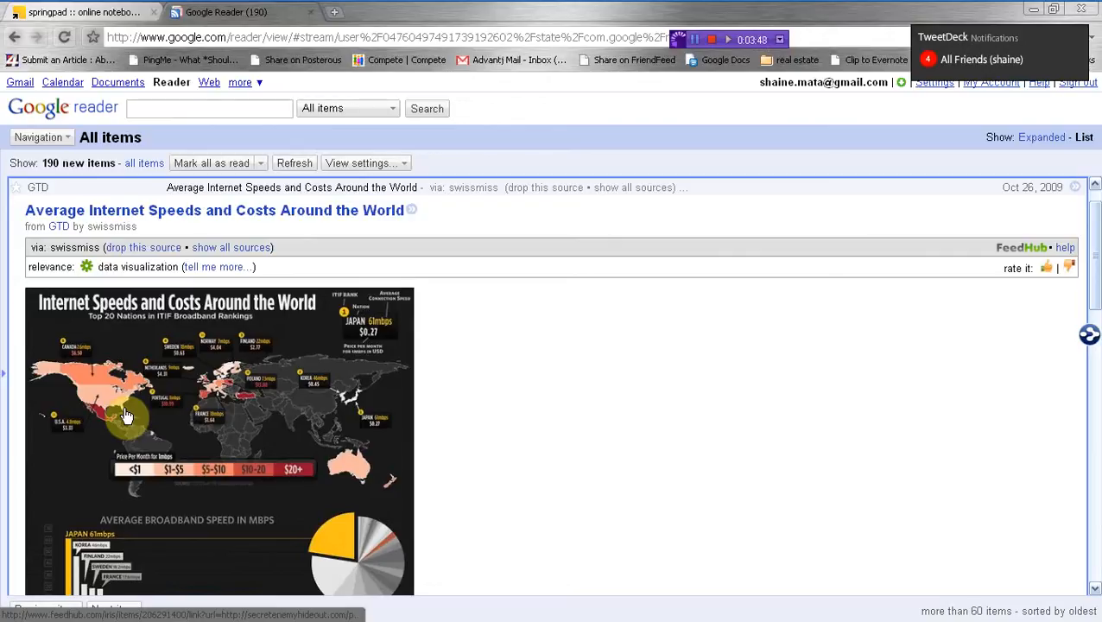
{"action": "mouse_move", "coordinate": [126, 414]}
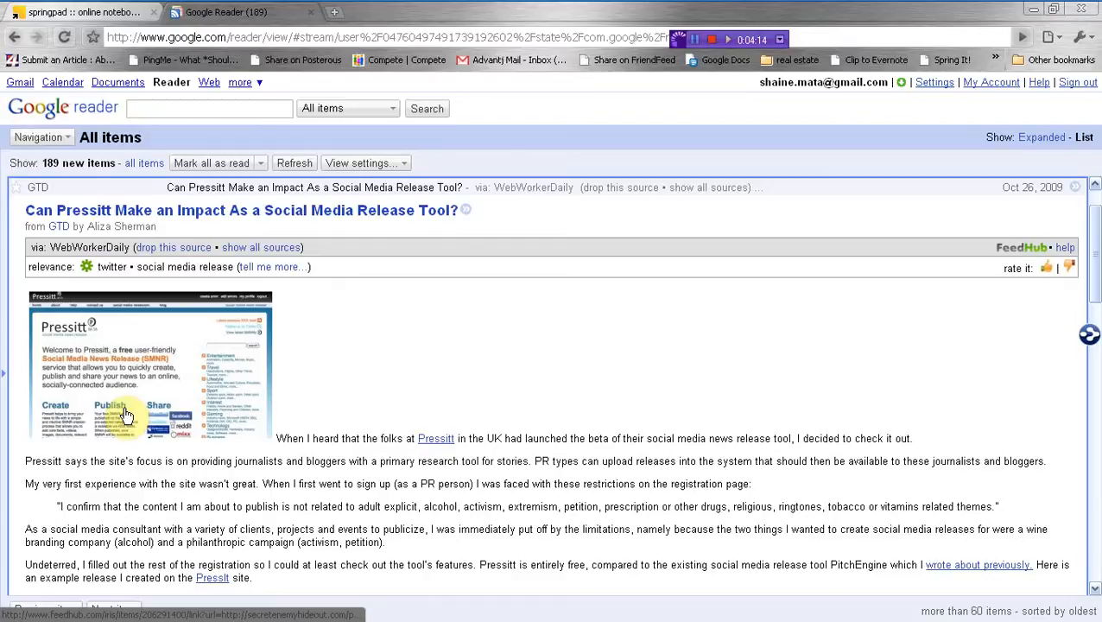
{"action": "mouse_move", "coordinate": [197, 407]}
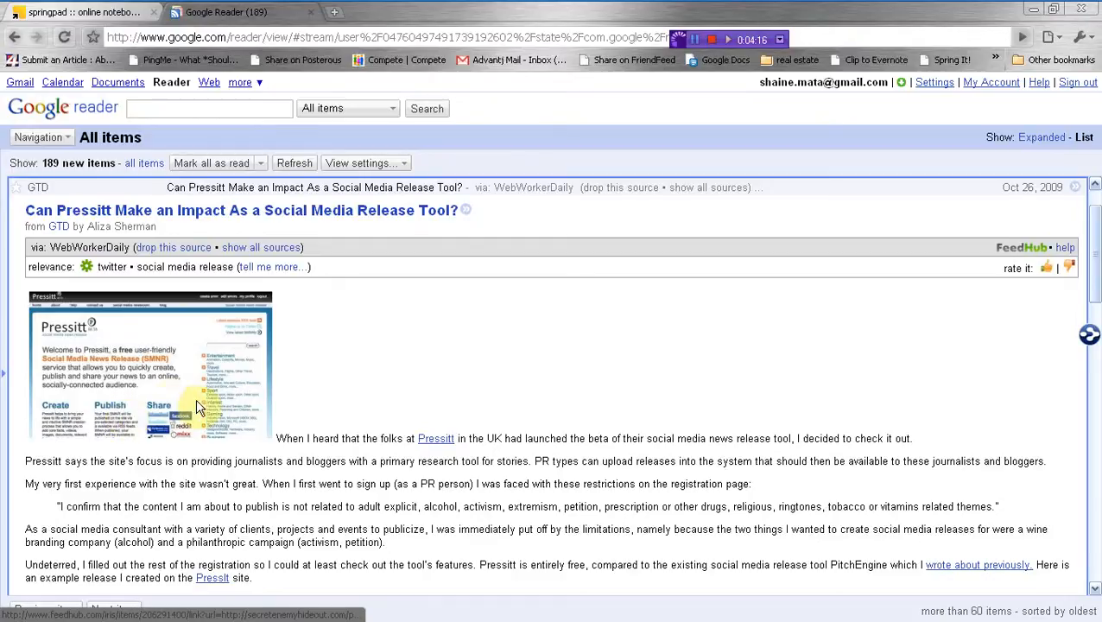
{"action": "mouse_move", "coordinate": [427, 107]}
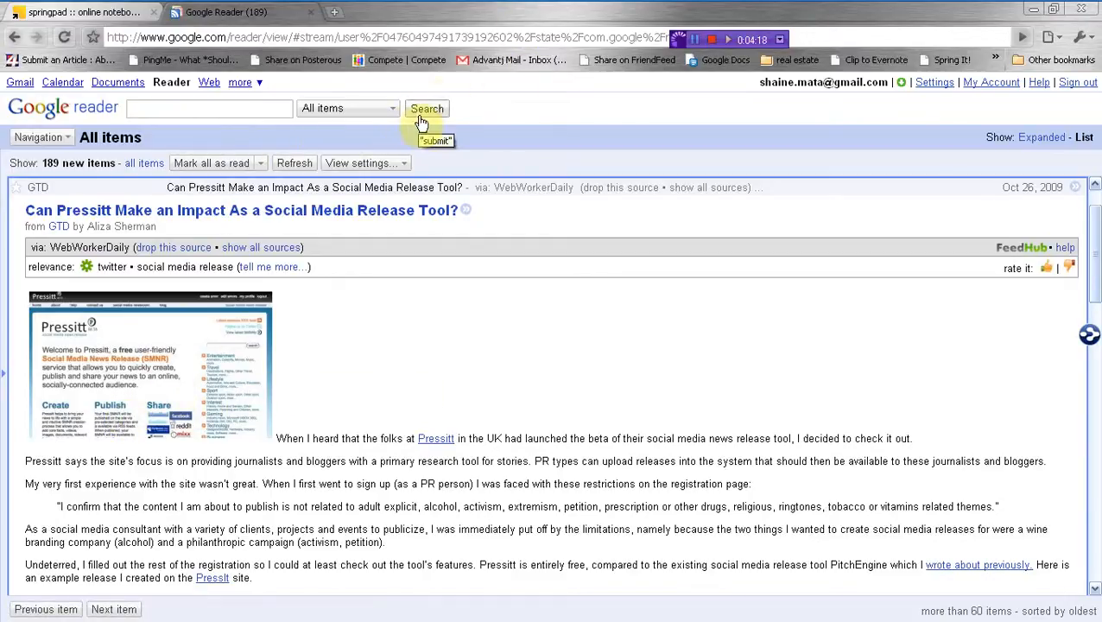